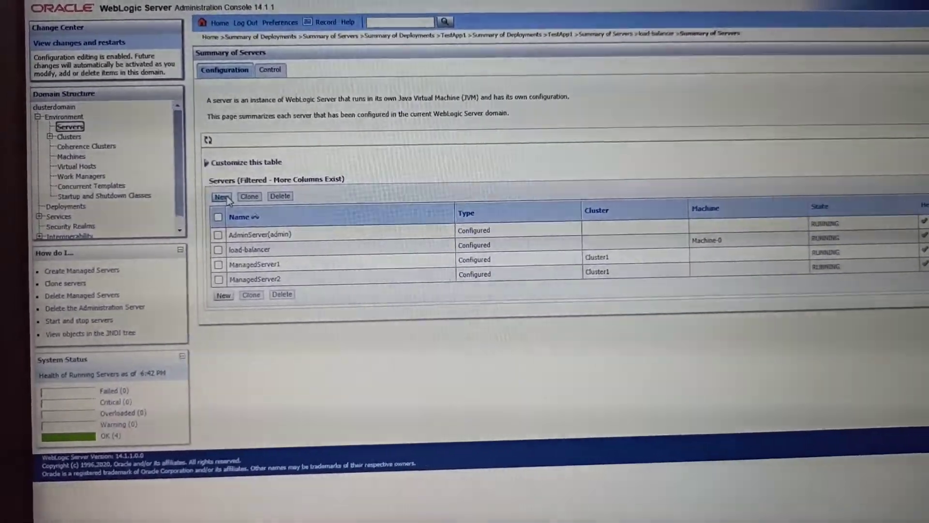
Step: Begin a new server from the Summary of Servers page
{"action": "left_click", "coordinate": [221, 196]}
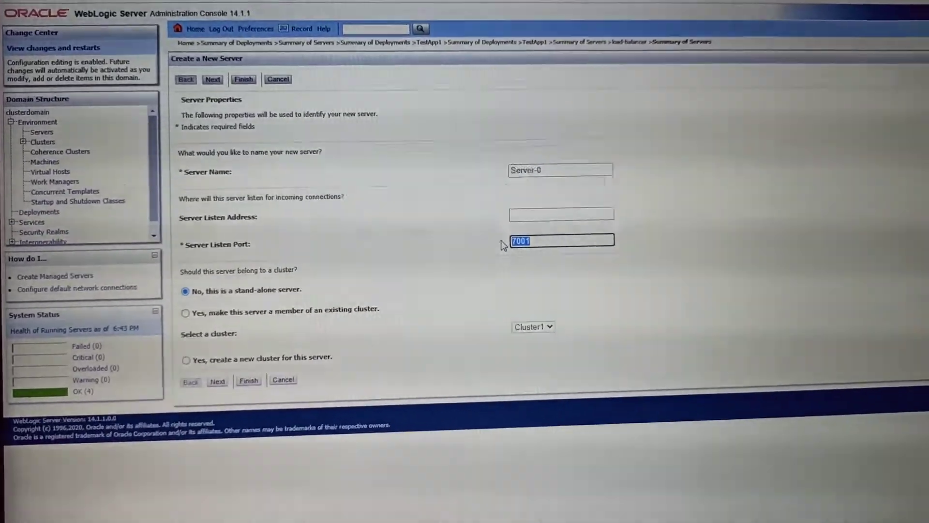
Step: Enter listen port 80, then go to the domain's Machines list
{"action": "type", "text": "80"}
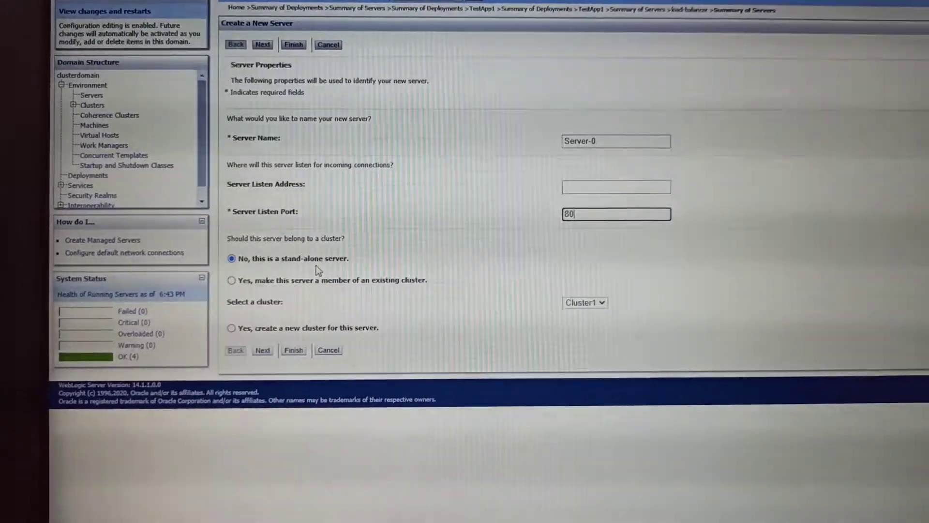
{"action": "left_click", "coordinate": [262, 44]}
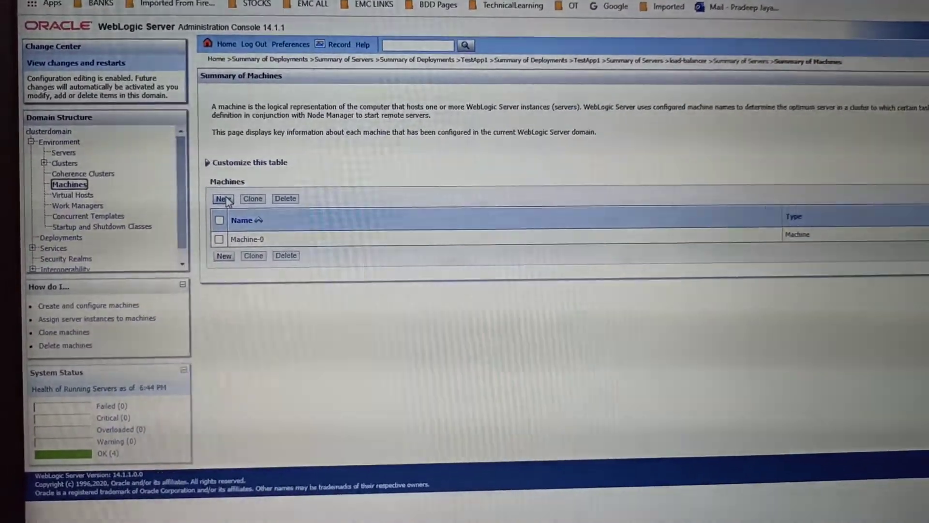
Step: Create machine Machine-1 with OS Other and continue to Node Manager properties
{"action": "left_click", "coordinate": [224, 199]}
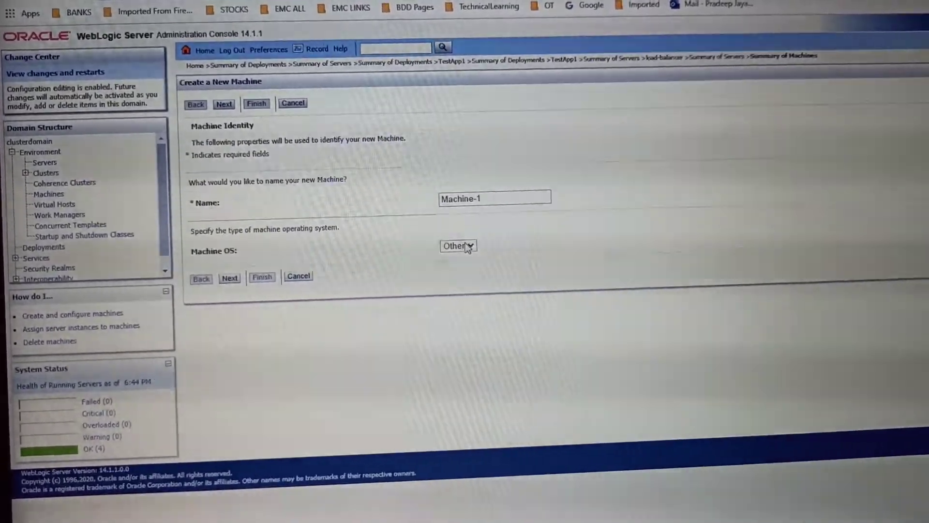
{"action": "left_click", "coordinate": [457, 246]}
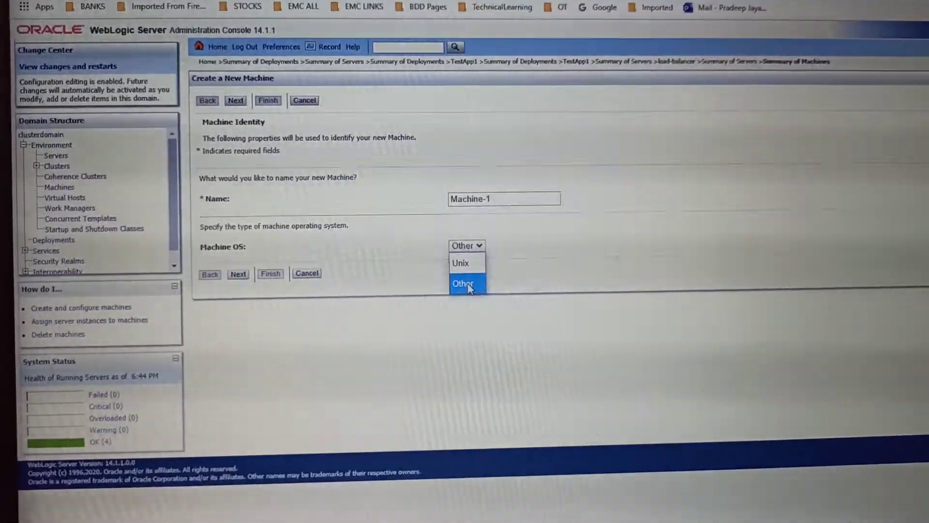
{"action": "left_click", "coordinate": [466, 283]}
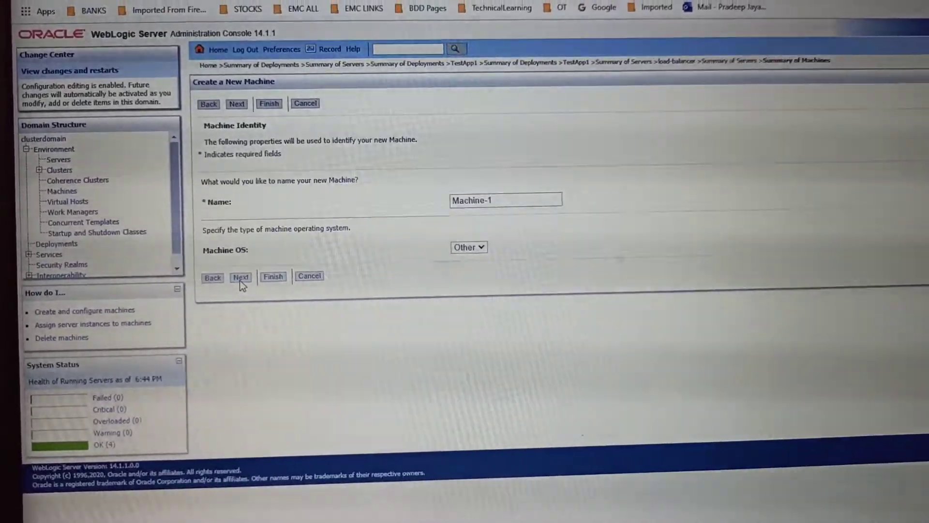
{"action": "left_click", "coordinate": [241, 278]}
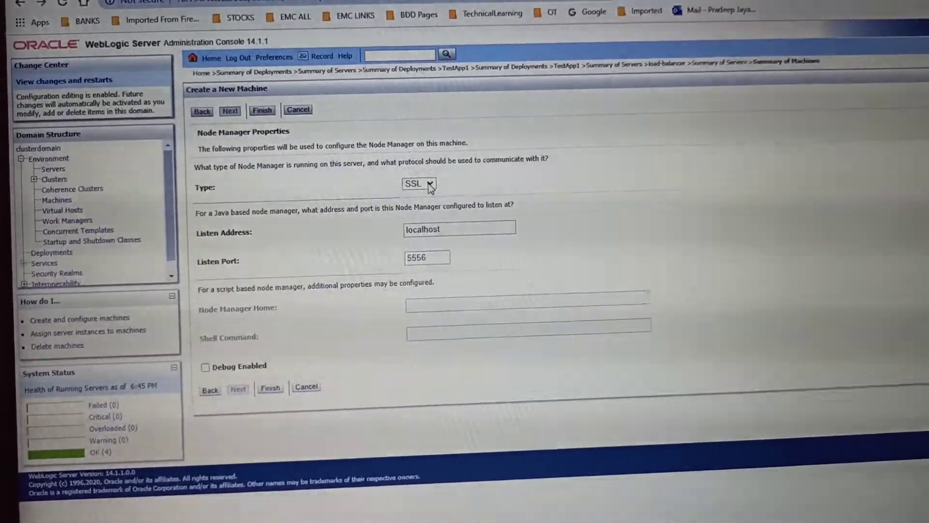
Step: Set node manager type Plain and port 80, cancel the machine, return to Servers
{"action": "left_click", "coordinate": [421, 184]}
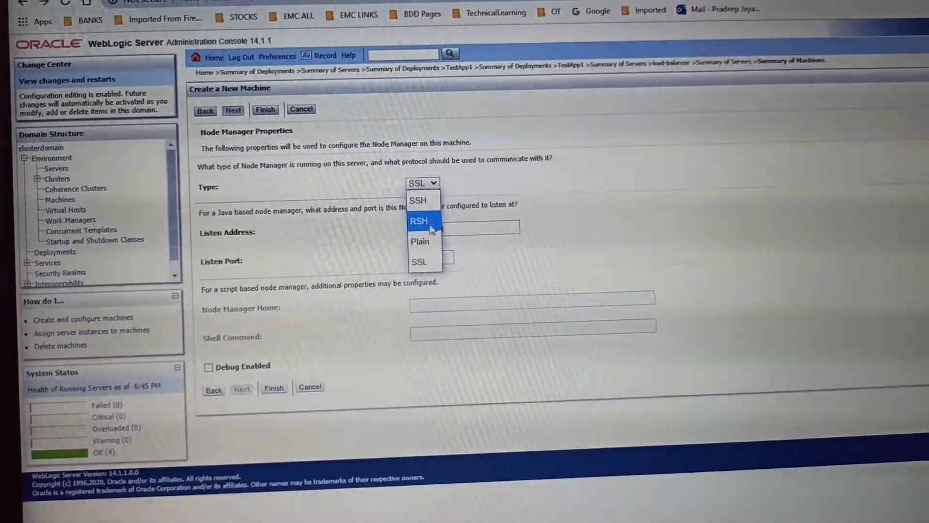
{"action": "mouse_move", "coordinate": [422, 240]}
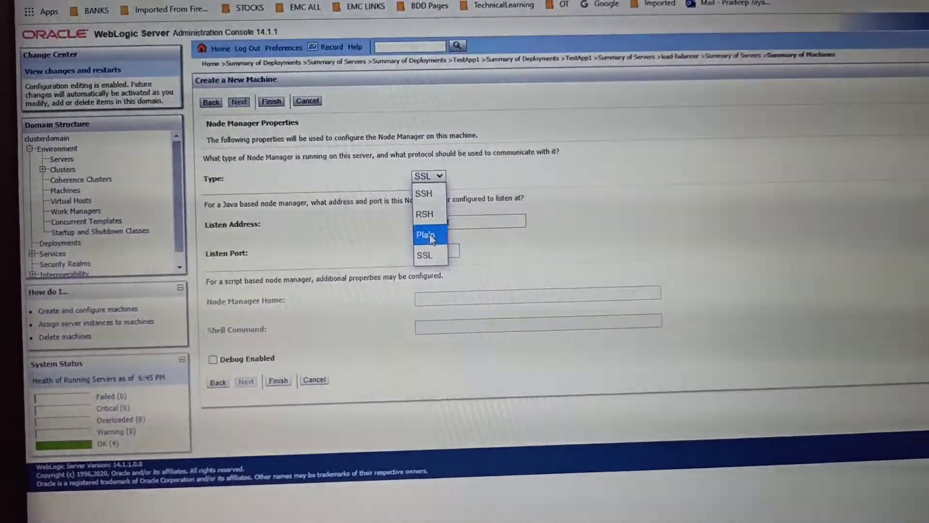
{"action": "left_click", "coordinate": [426, 234]}
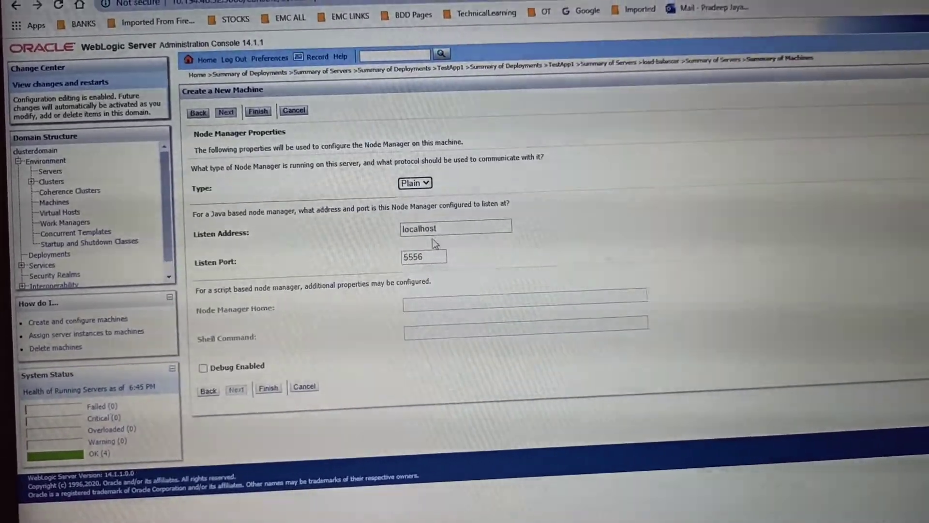
{"action": "triple_click", "coordinate": [423, 255]}
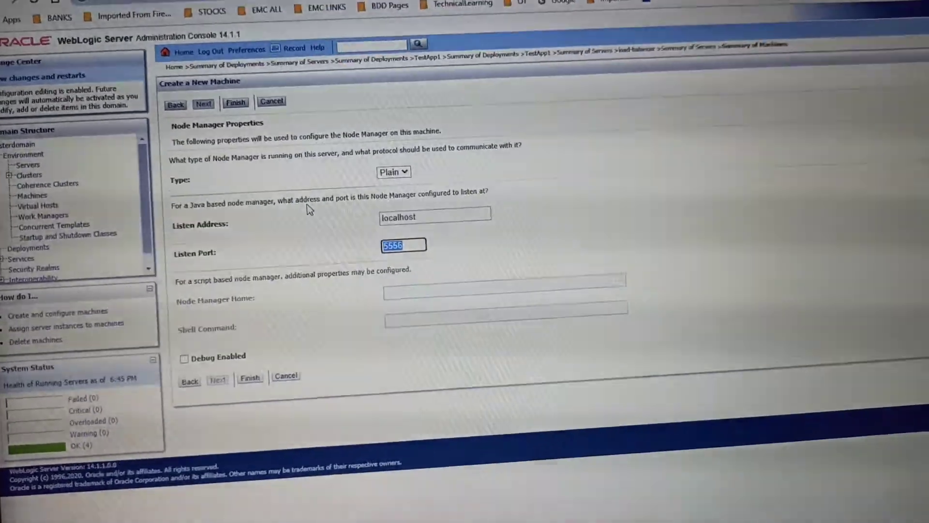
{"action": "type", "text": "80"}
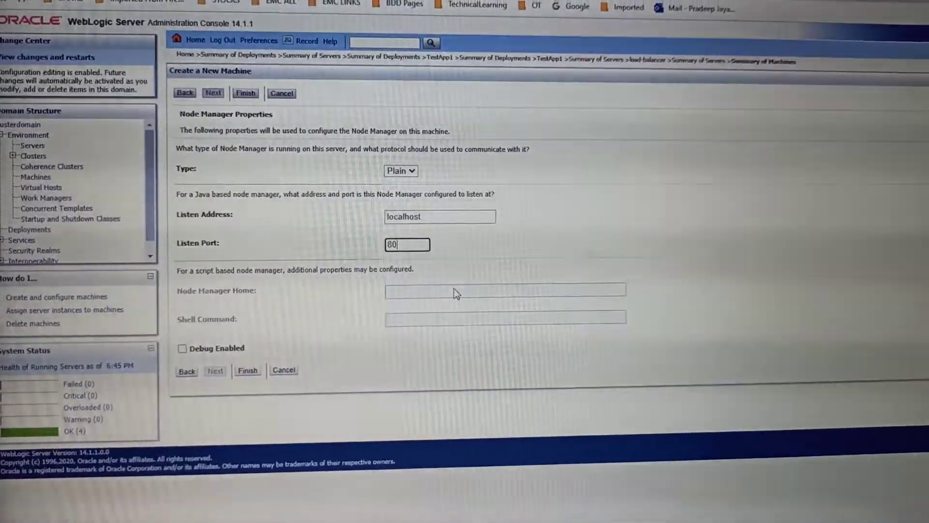
{"action": "left_click", "coordinate": [282, 93]}
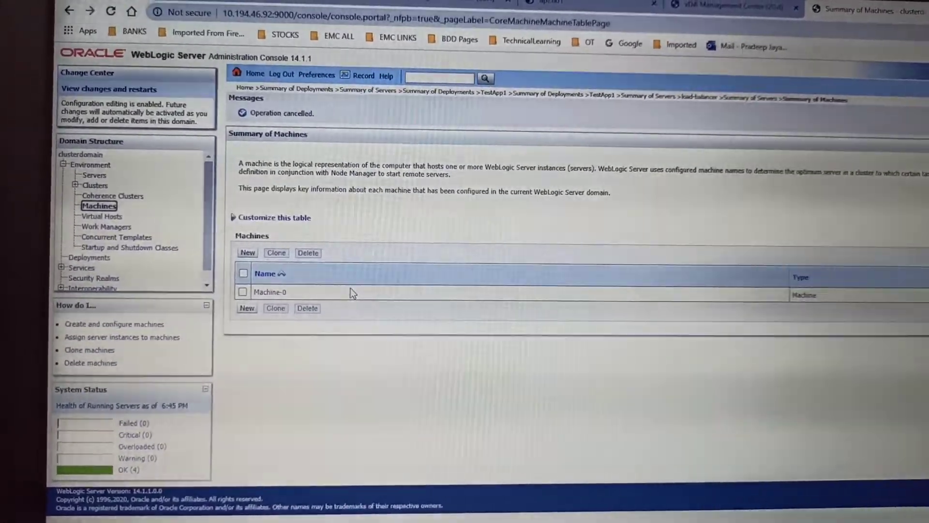
{"action": "left_click", "coordinate": [94, 176]}
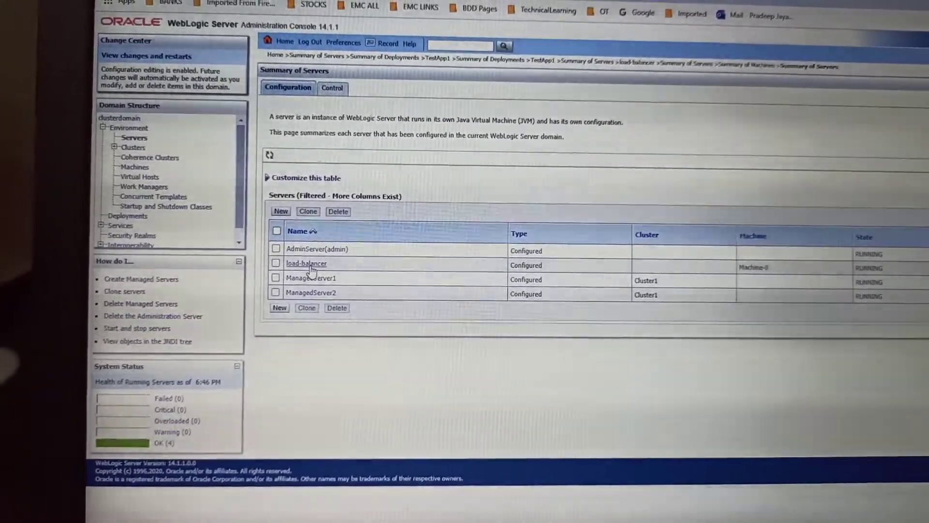
Step: Set the load-balancer server's listen port to 80 and save it
{"action": "left_click", "coordinate": [306, 264]}
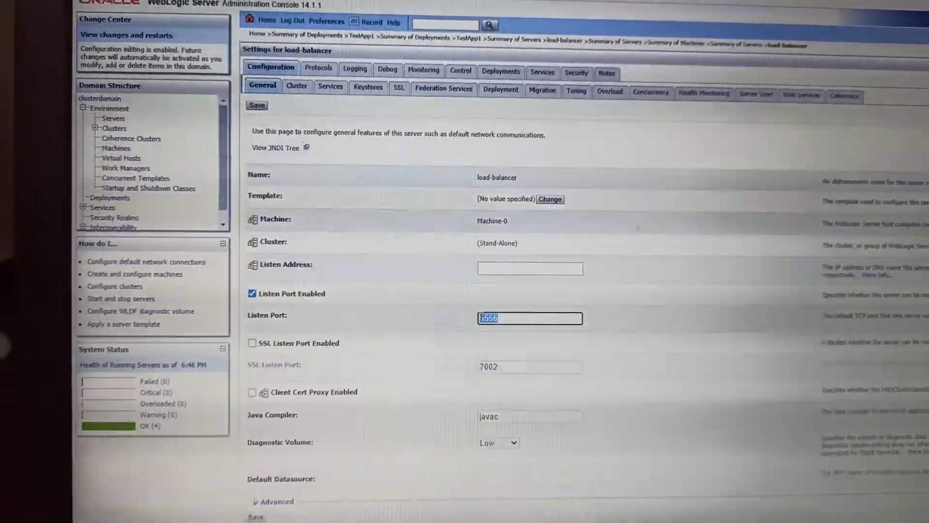
{"action": "type", "text": "80"}
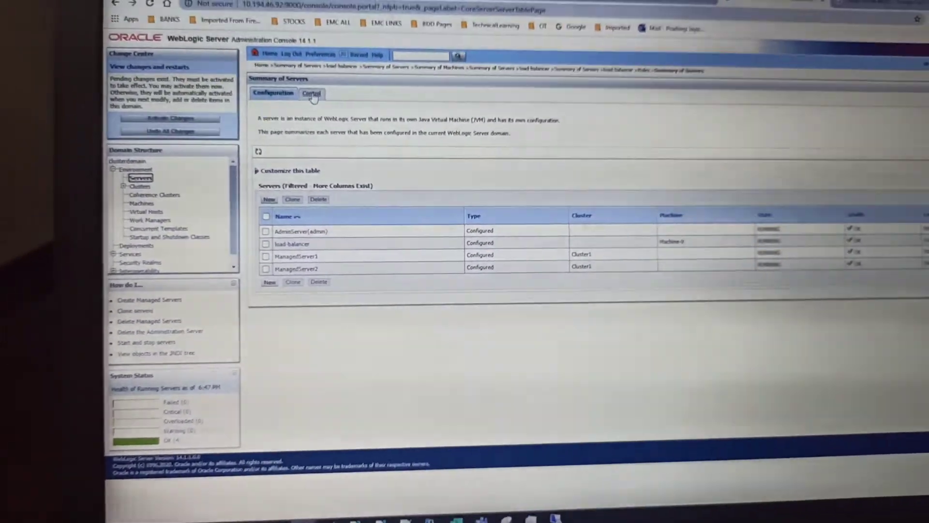
Step: Start the load-balancer server from the Control view and activate changes
{"action": "left_click", "coordinate": [310, 93]}
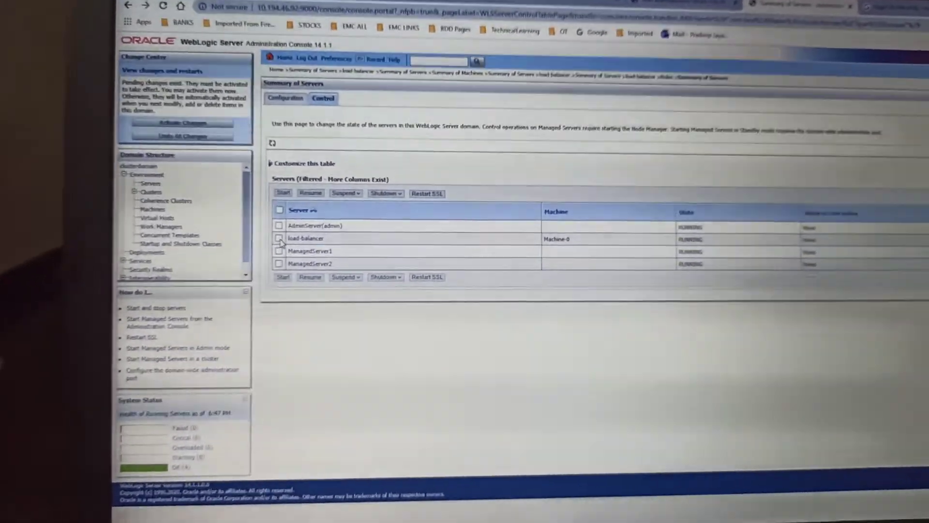
{"action": "left_click", "coordinate": [279, 238]}
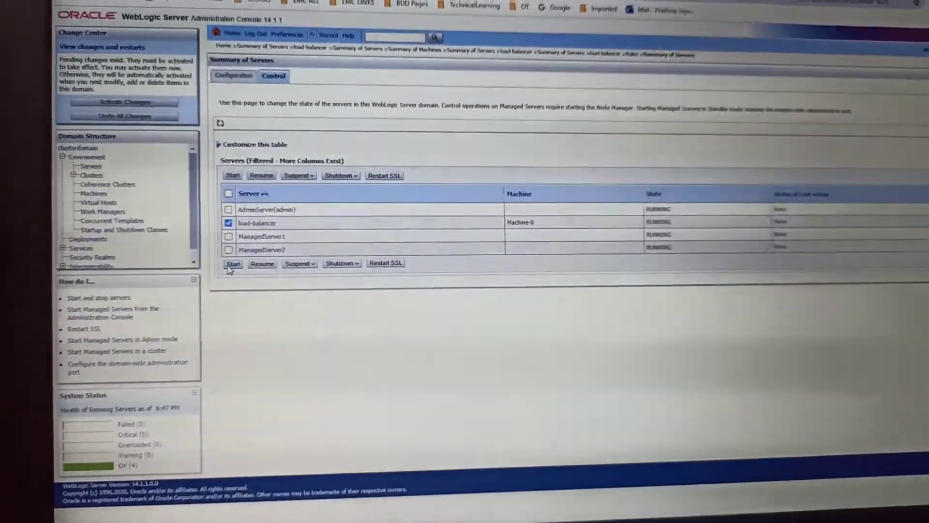
{"action": "left_click", "coordinate": [233, 263]}
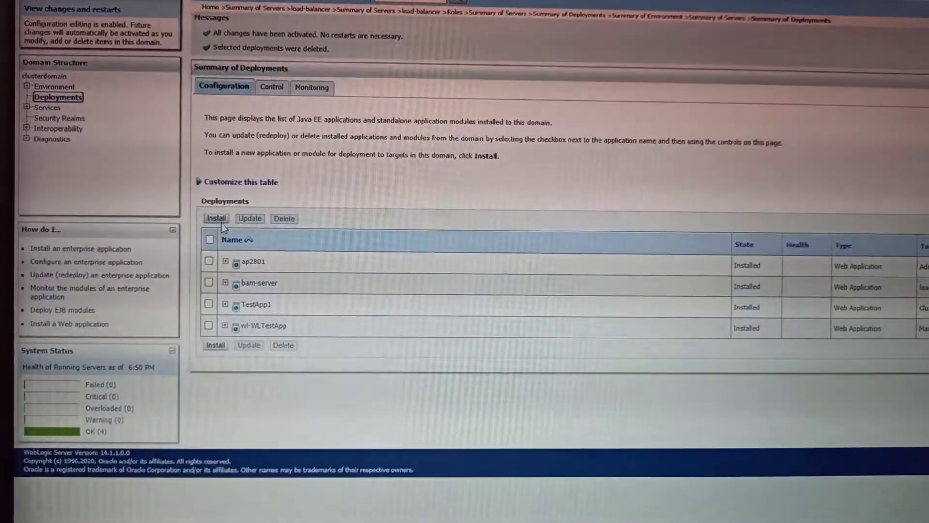
Step: Install loadbalancer.war from C:\weblogic and proceed to target selection
{"action": "left_click", "coordinate": [216, 218]}
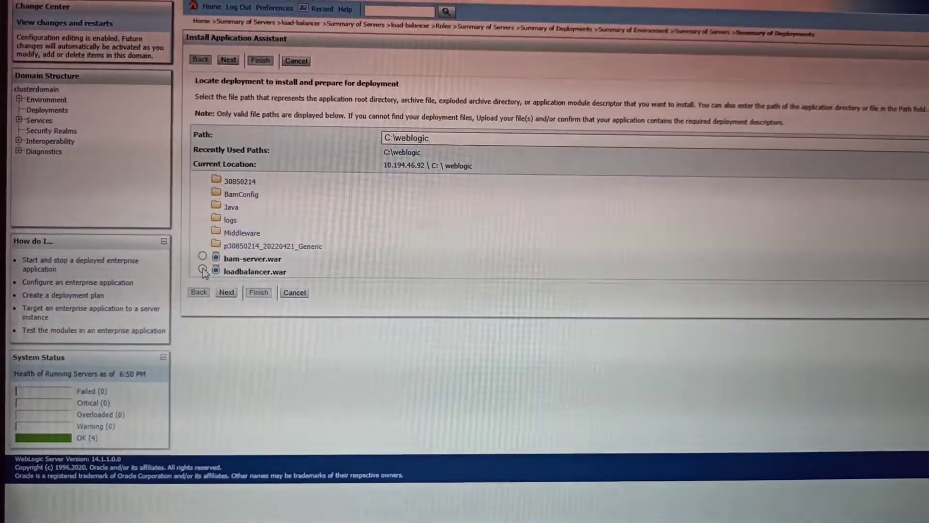
{"action": "left_click", "coordinate": [205, 271]}
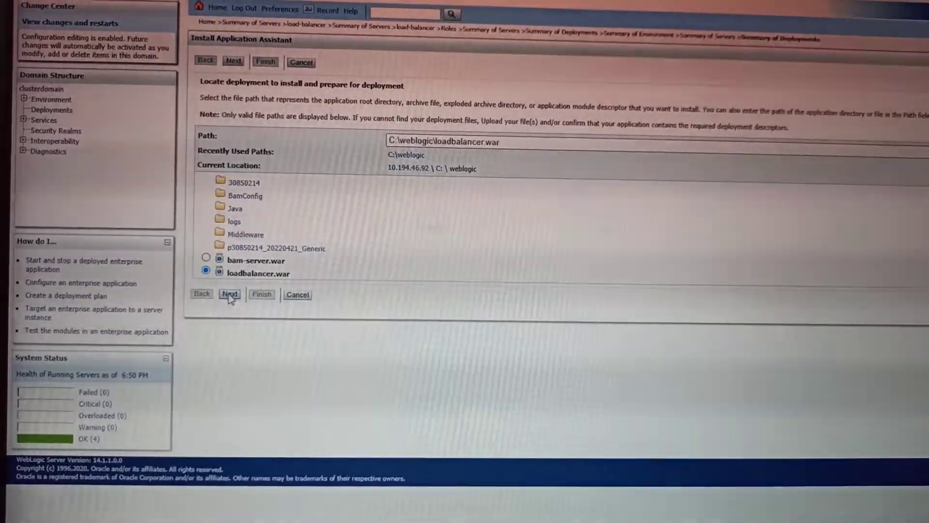
{"action": "left_click", "coordinate": [231, 294]}
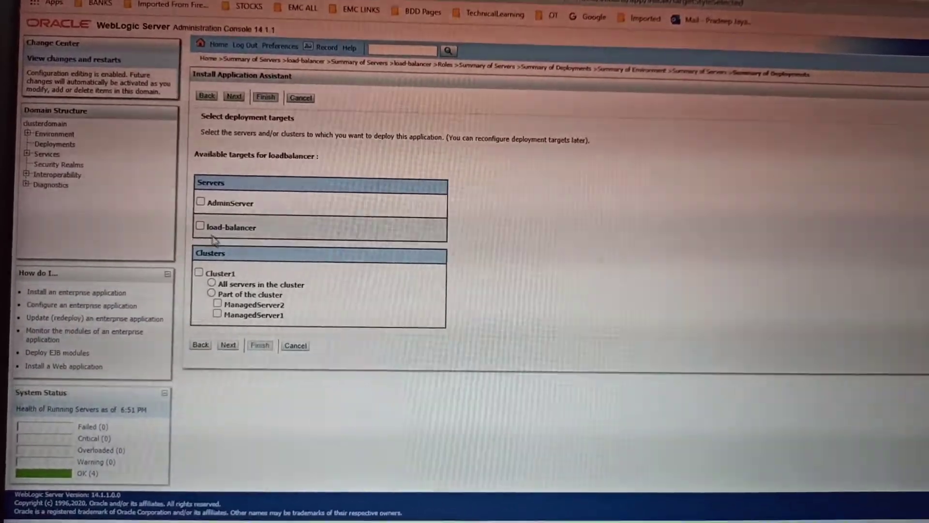
Step: Target loadbalancer at the load-balancer server and keep default optional settings
{"action": "left_click", "coordinate": [201, 226]}
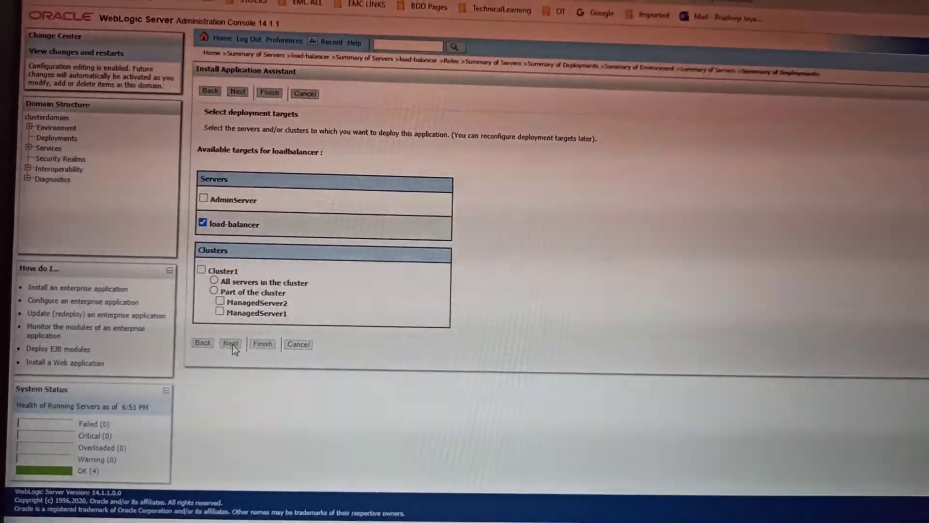
{"action": "left_click", "coordinate": [231, 343]}
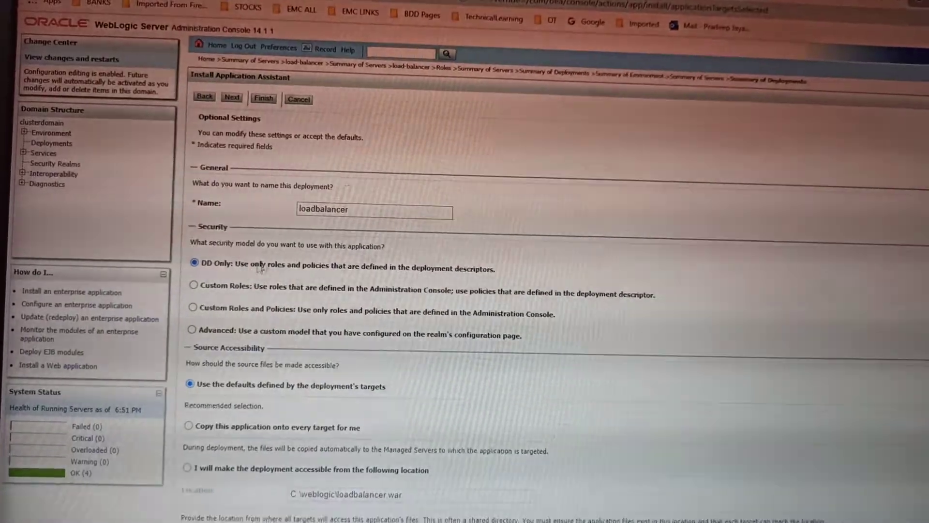
{"action": "scroll", "scroll_direction": "down", "scroll_amount": 3}
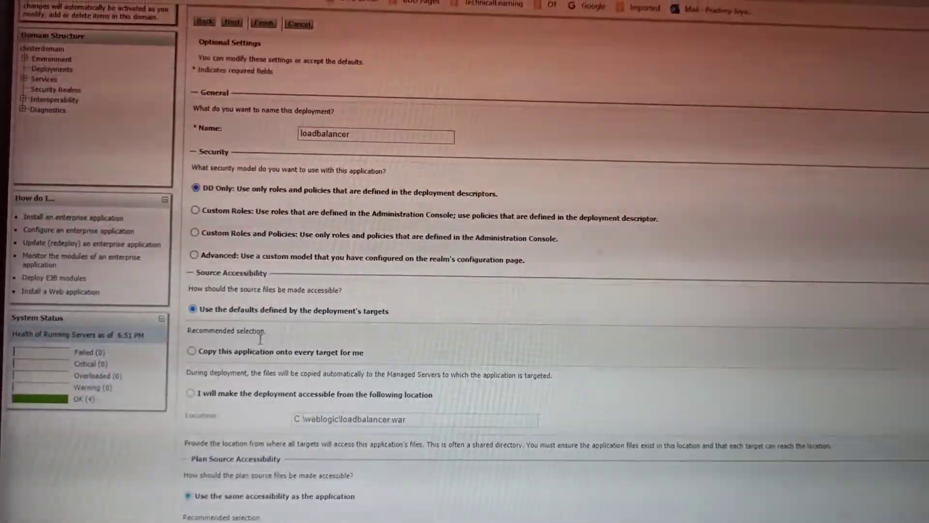
{"action": "scroll", "scroll_direction": "down", "scroll_amount": 3}
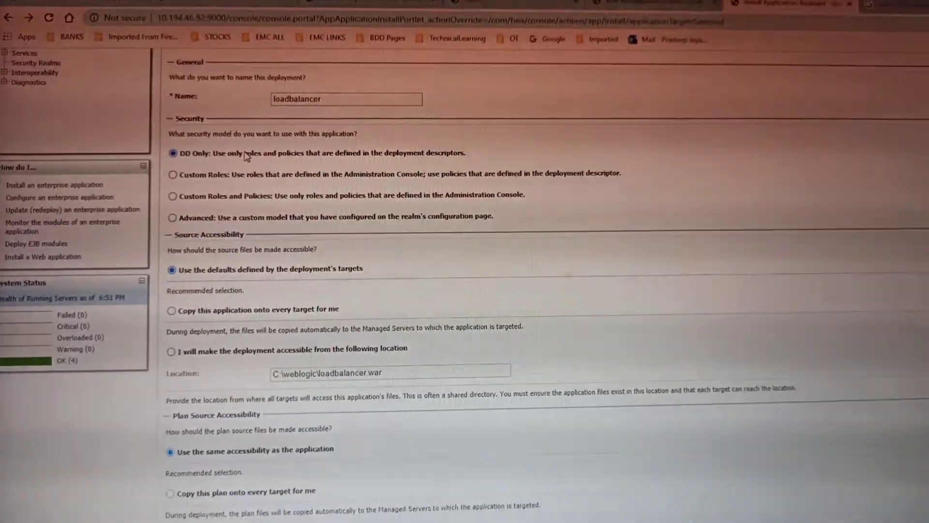
{"action": "scroll", "scroll_direction": "down", "scroll_amount": 3}
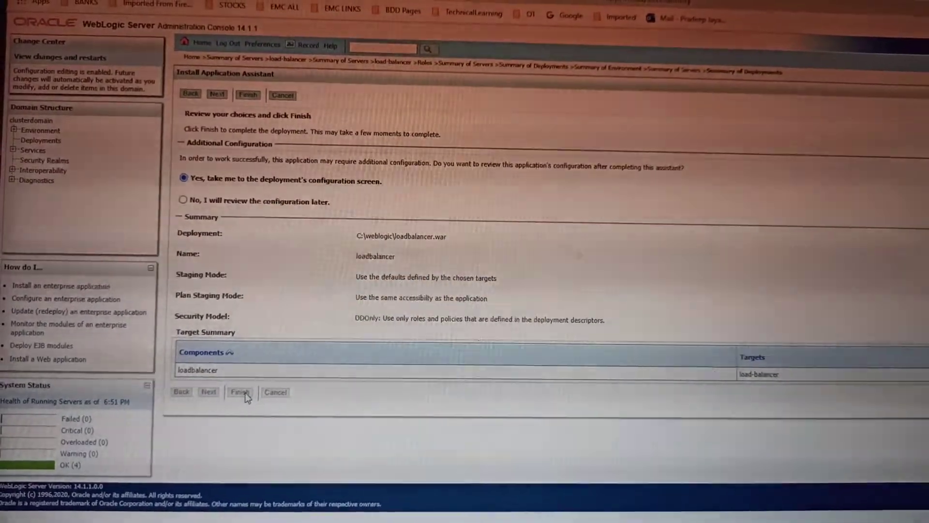
Step: Finish installing loadbalancer and verify it targets load-balancer in Deployments
{"action": "left_click", "coordinate": [240, 392]}
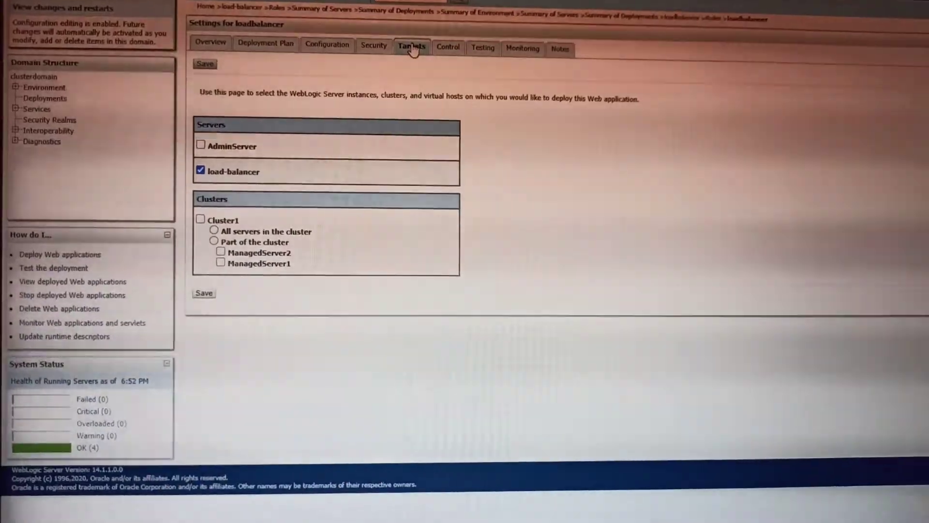
{"action": "left_click", "coordinate": [200, 219]}
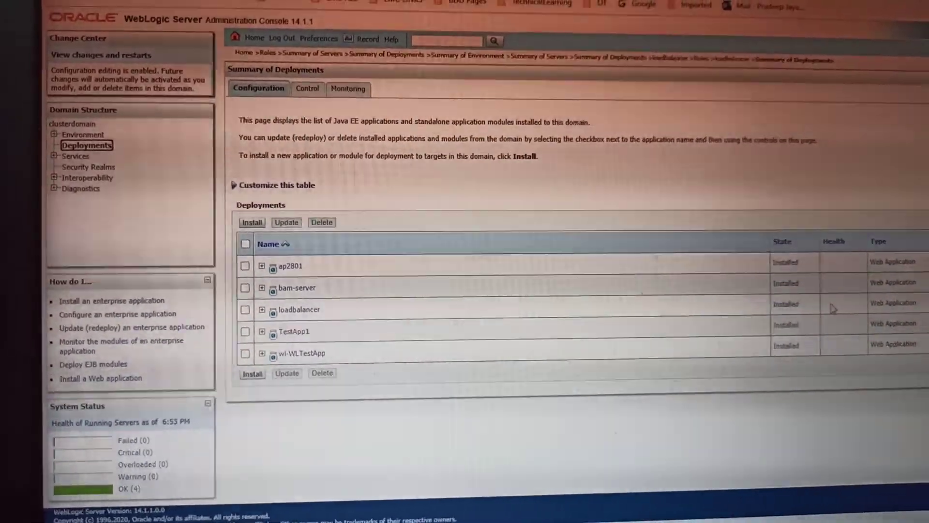
{"action": "scroll", "scroll_direction": "down", "scroll_amount": 3}
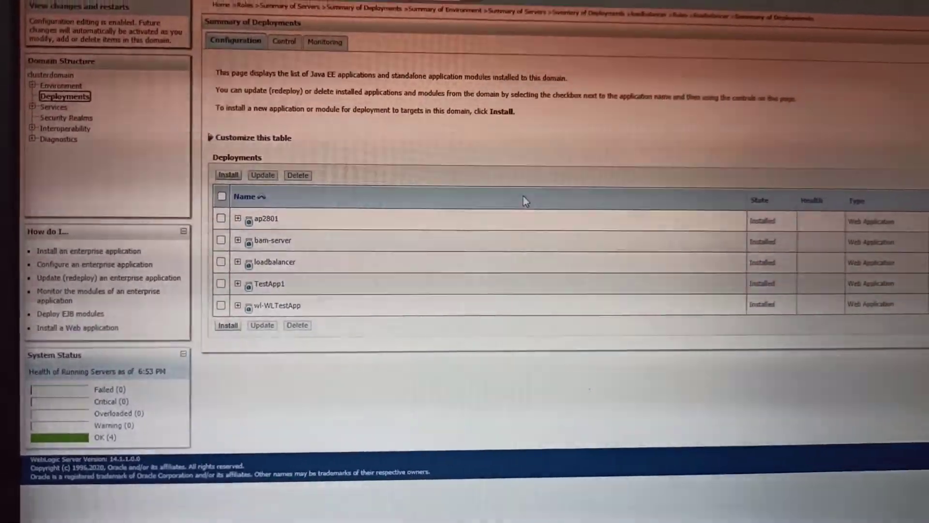